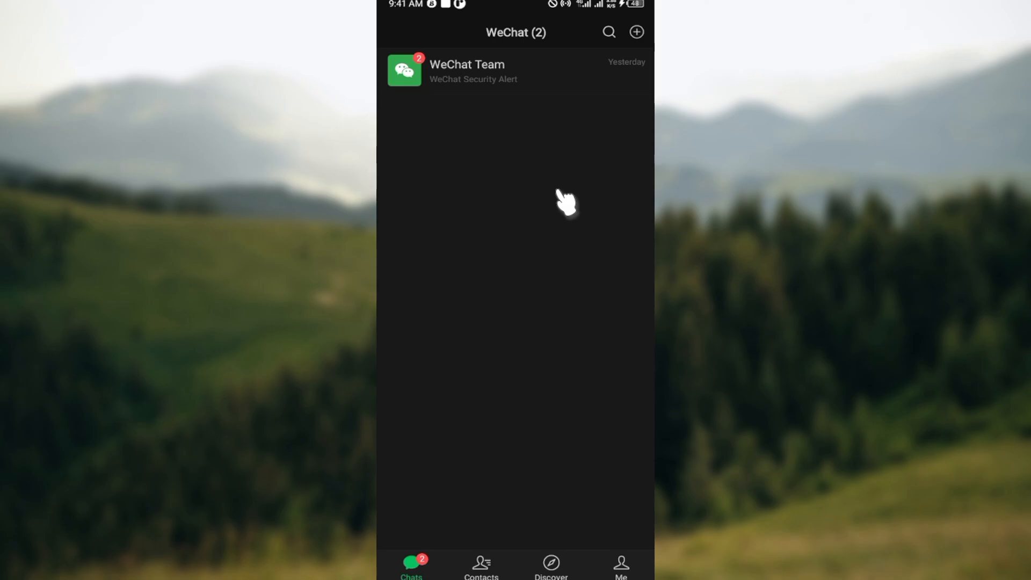
{"action": "mouse_move", "coordinate": [650, 548]}
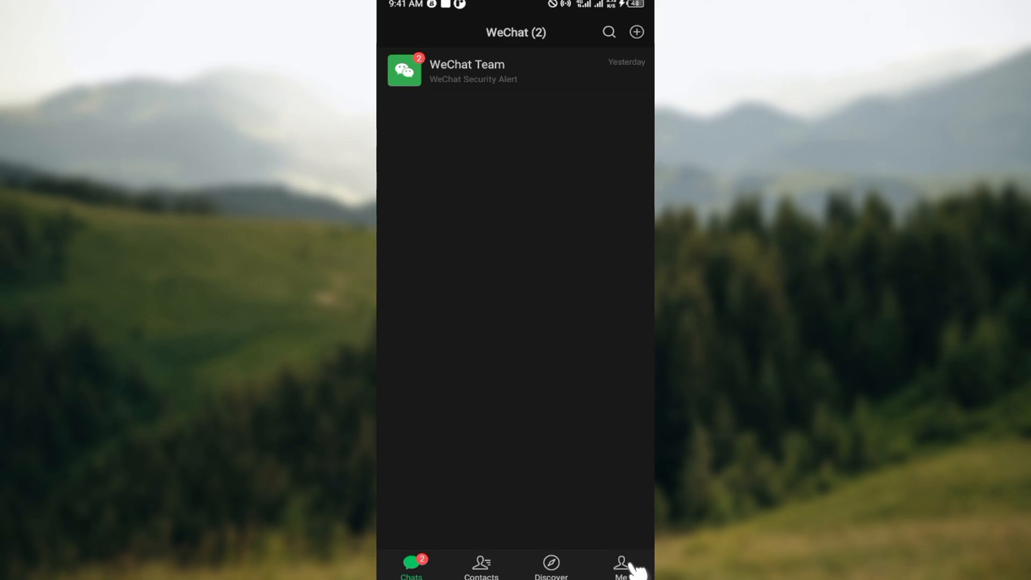
Switch to the Me page showing your own profile and account options
{"action": "left_click", "coordinate": [621, 569]}
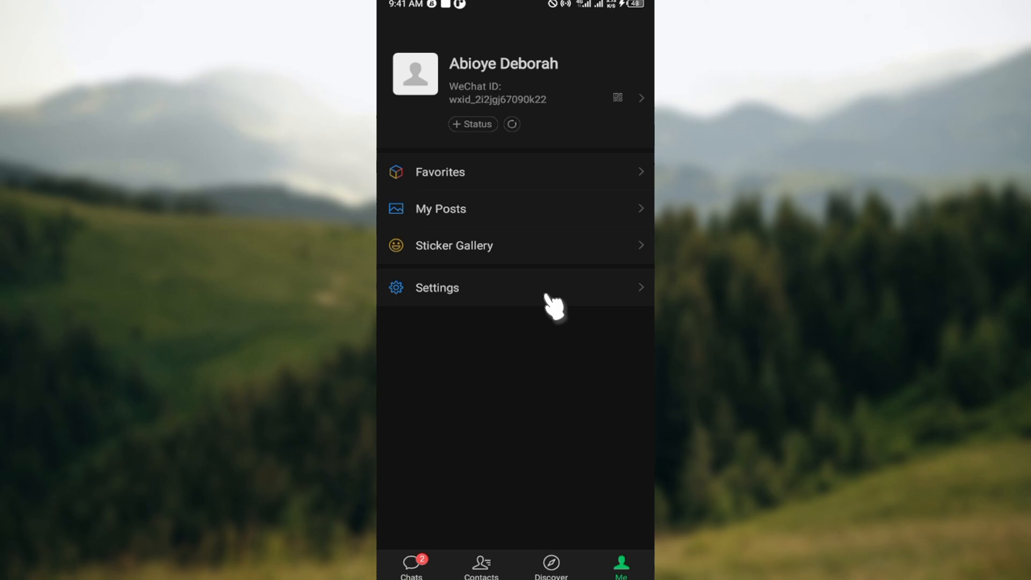
{"action": "mouse_move", "coordinate": [562, 79]}
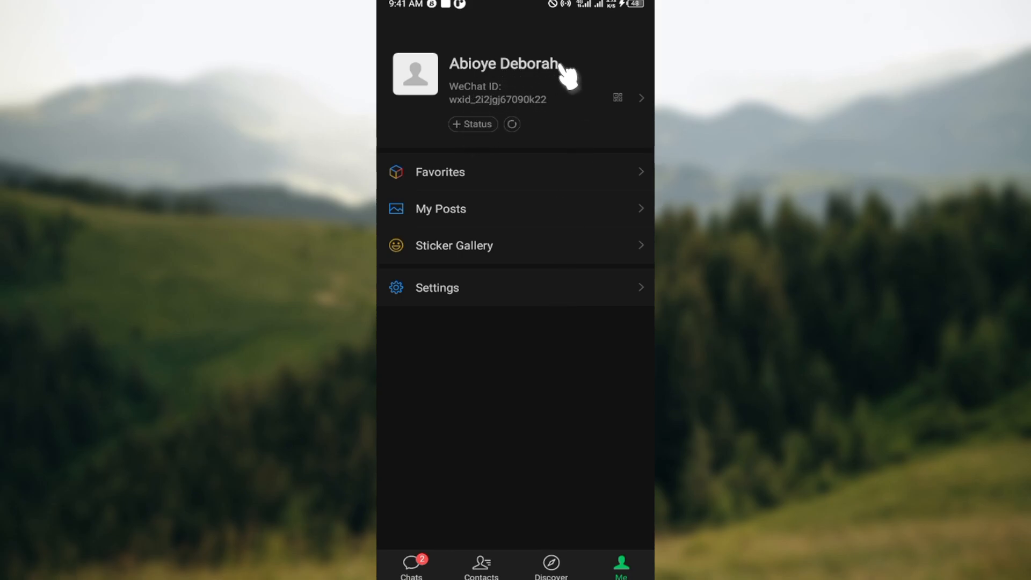
{"action": "mouse_move", "coordinate": [474, 145]}
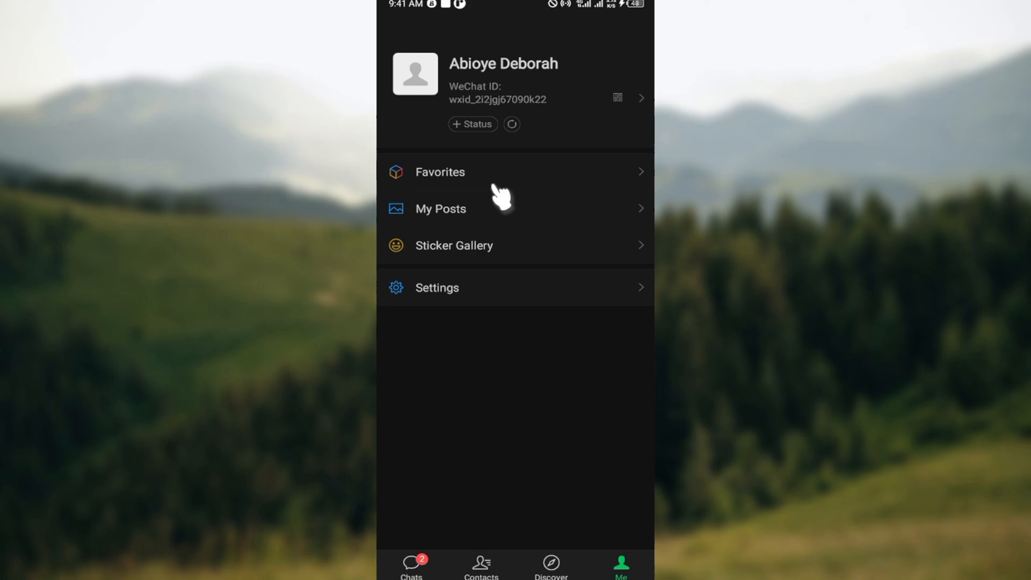
Go into Settings and then General, where Storage is listed
{"action": "left_click", "coordinate": [437, 288]}
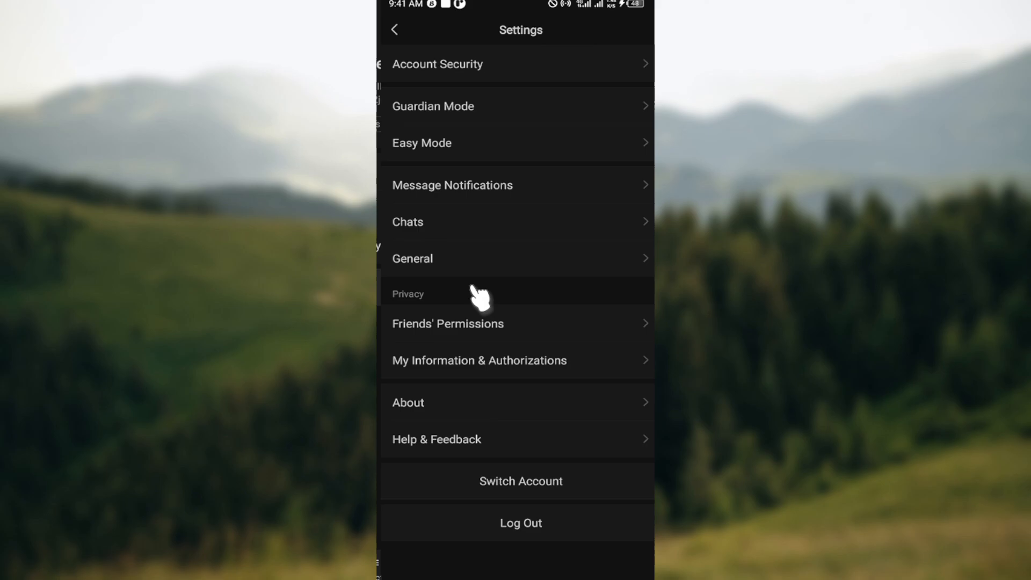
{"action": "mouse_move", "coordinate": [516, 128]}
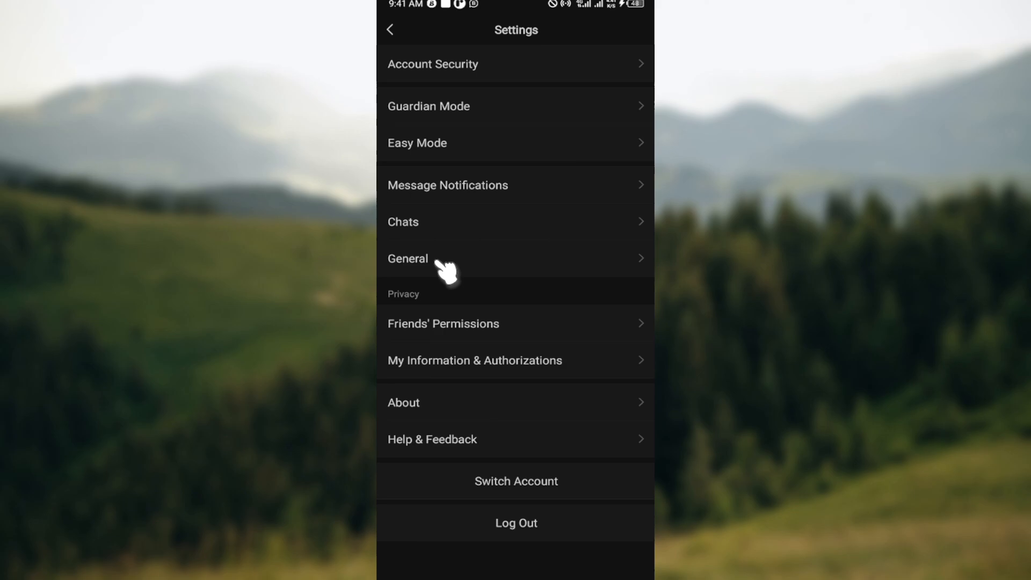
{"action": "left_click", "coordinate": [408, 258]}
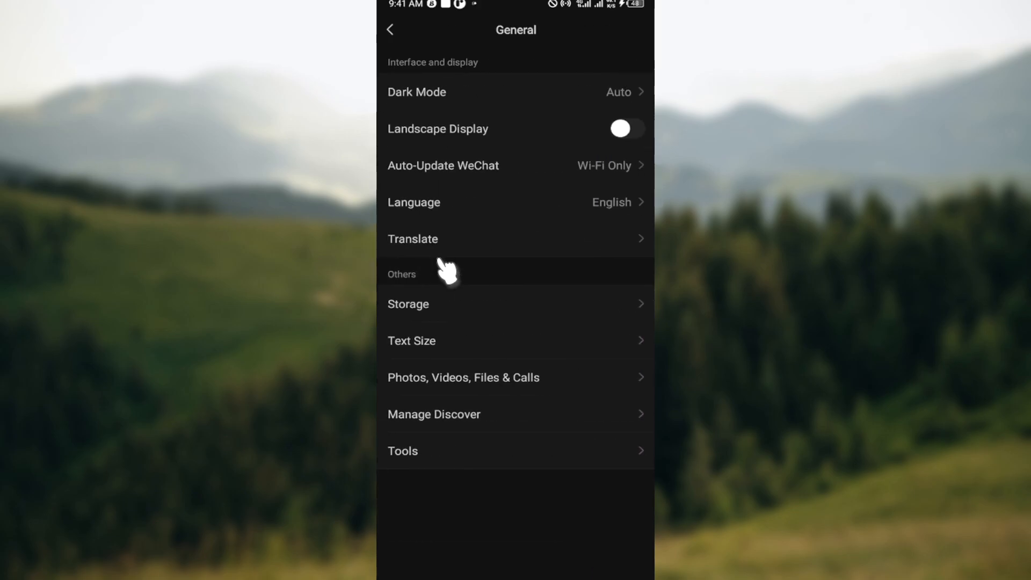
{"action": "mouse_move", "coordinate": [445, 102]}
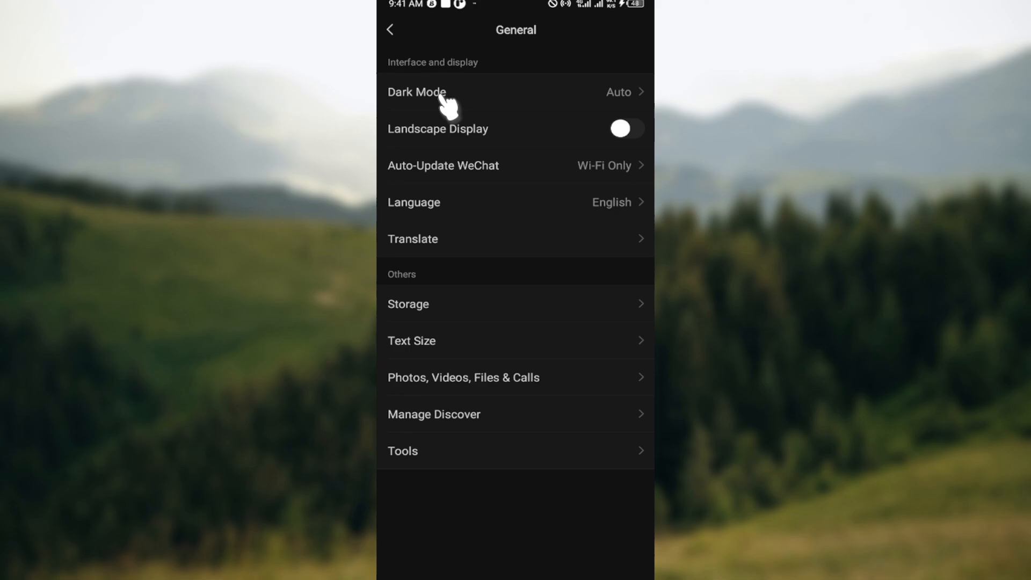
{"action": "mouse_move", "coordinate": [512, 194]}
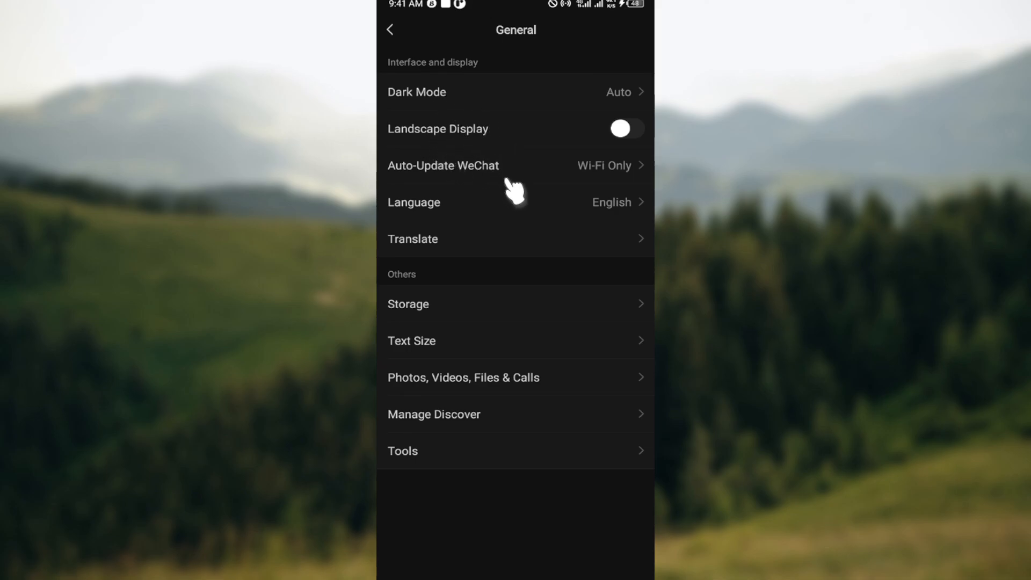
{"action": "mouse_move", "coordinate": [465, 184]}
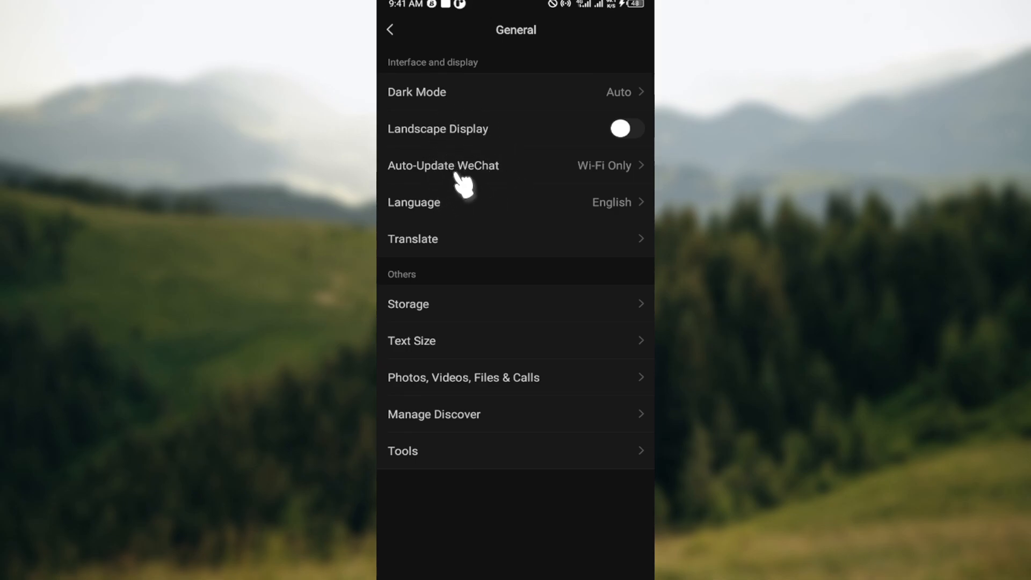
{"action": "mouse_move", "coordinate": [428, 312]}
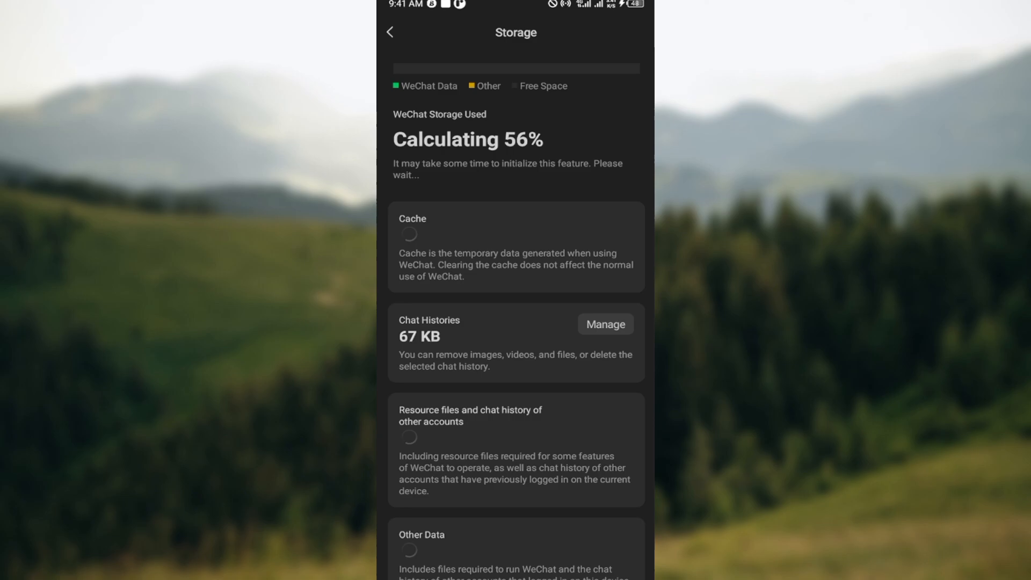
{"action": "mouse_move", "coordinate": [556, 191]}
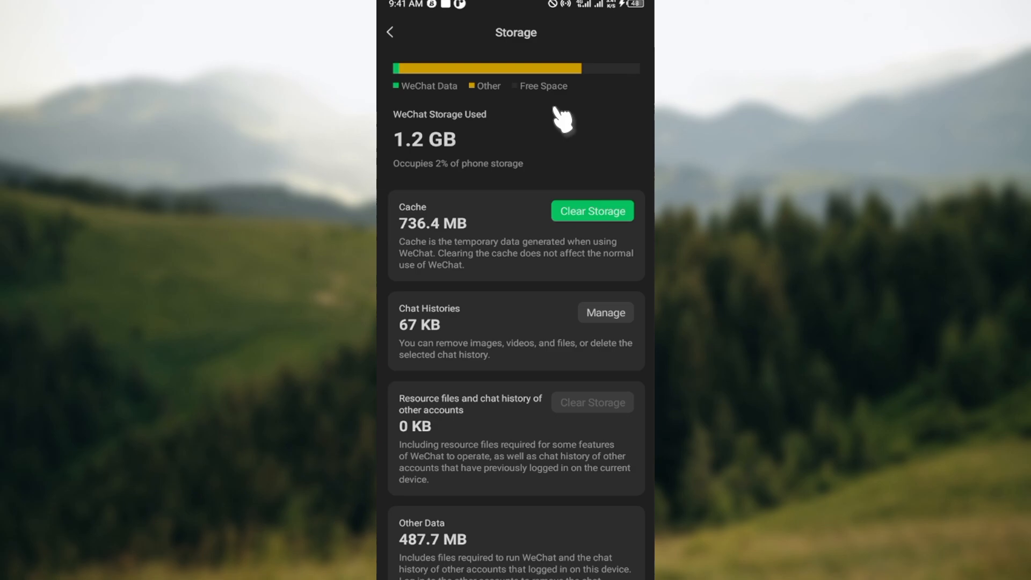
{"action": "mouse_move", "coordinate": [467, 135]}
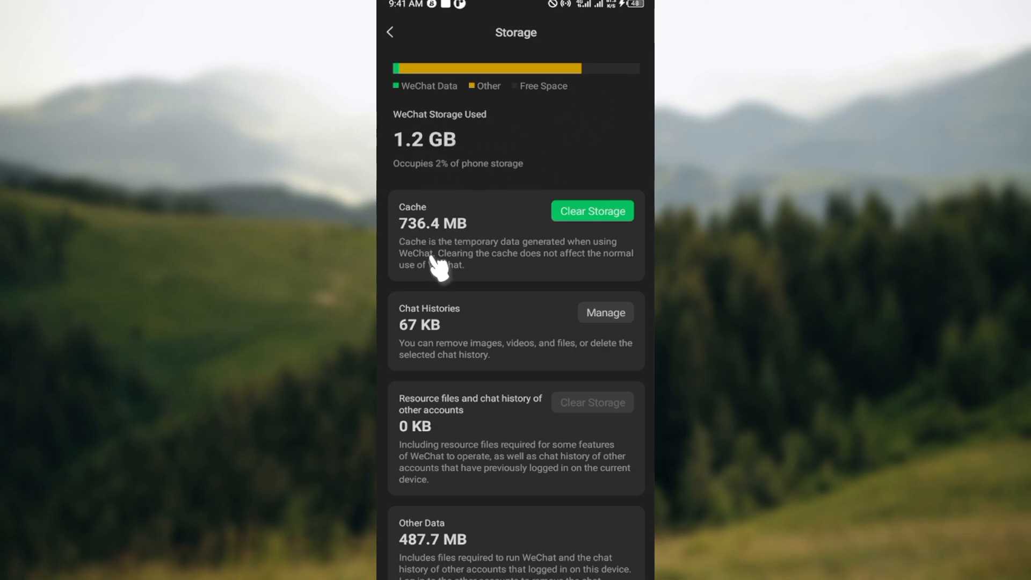
{"action": "mouse_move", "coordinate": [479, 403]}
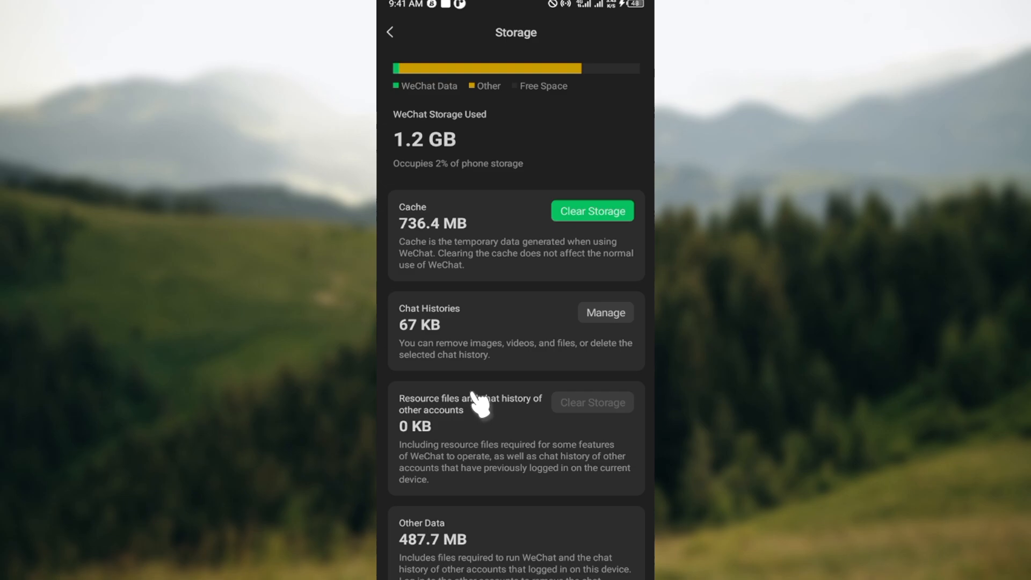
{"action": "mouse_move", "coordinate": [500, 399]}
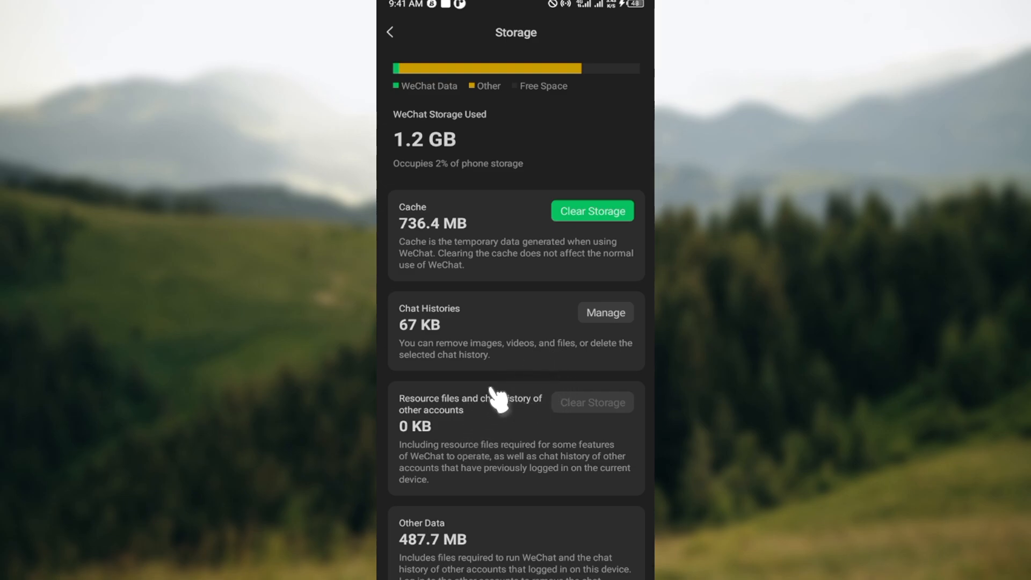
{"action": "mouse_move", "coordinate": [480, 236]}
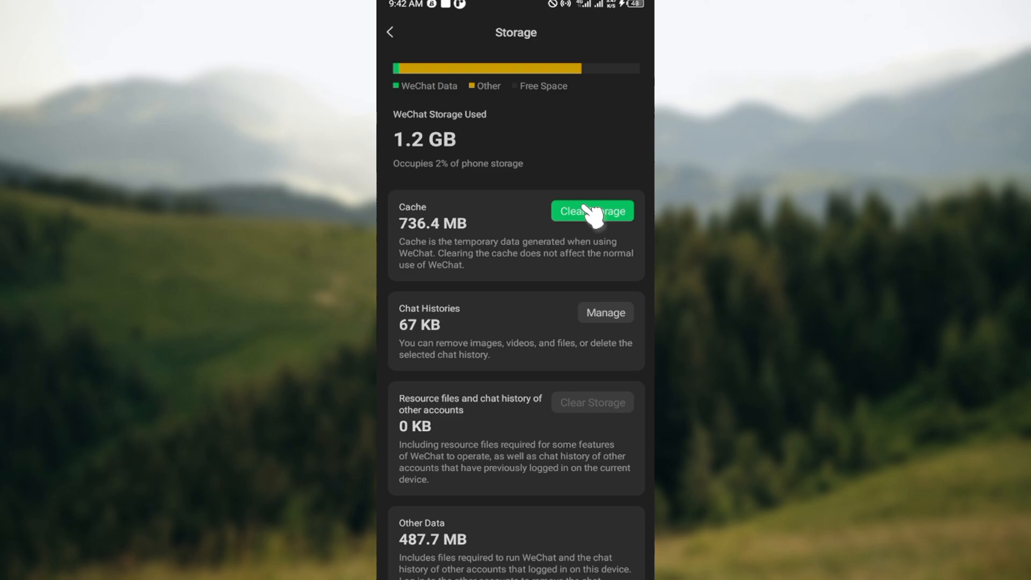
Start clearing the Cache and keep every category selected, toggling 直播 off and back on (736.4 MB)
{"action": "left_click", "coordinate": [591, 211]}
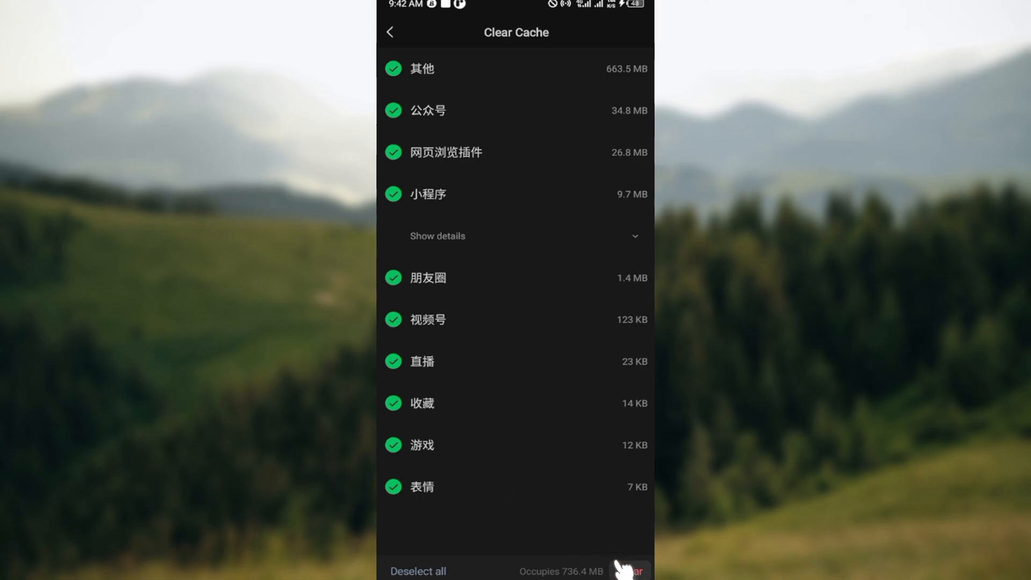
{"action": "mouse_move", "coordinate": [472, 462]}
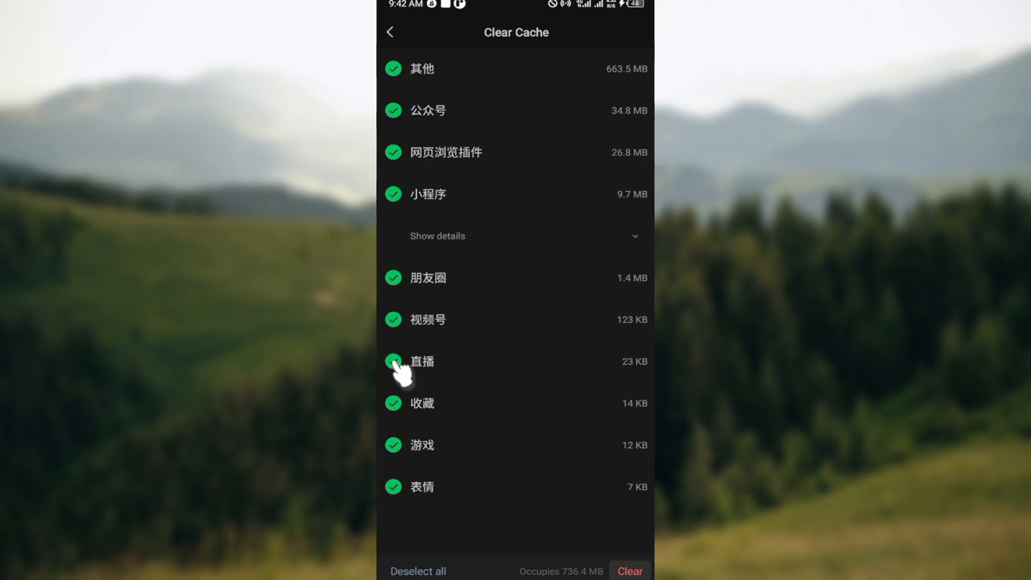
{"action": "left_click", "coordinate": [393, 360]}
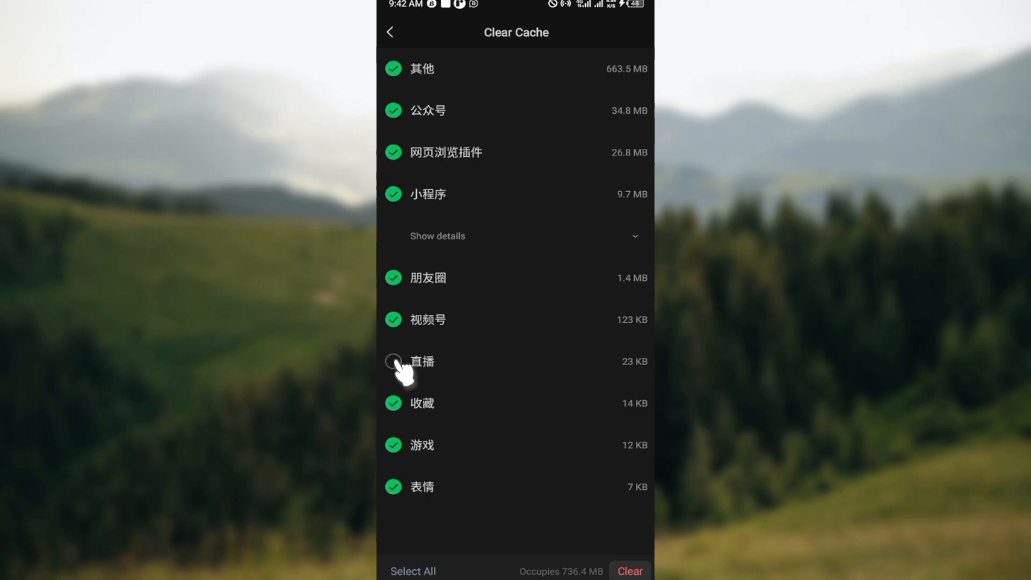
{"action": "left_click", "coordinate": [393, 361]}
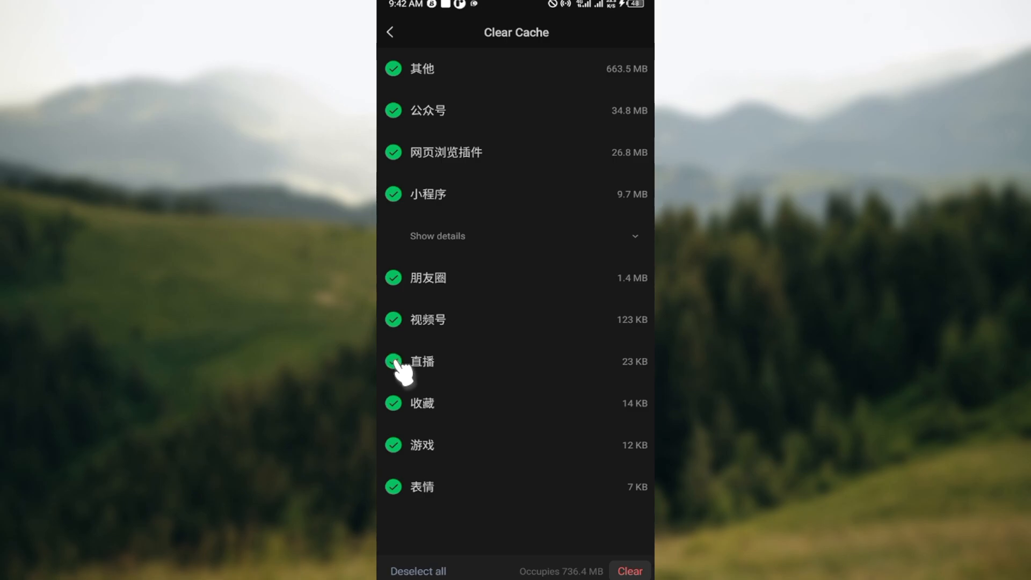
{"action": "mouse_move", "coordinate": [641, 540]}
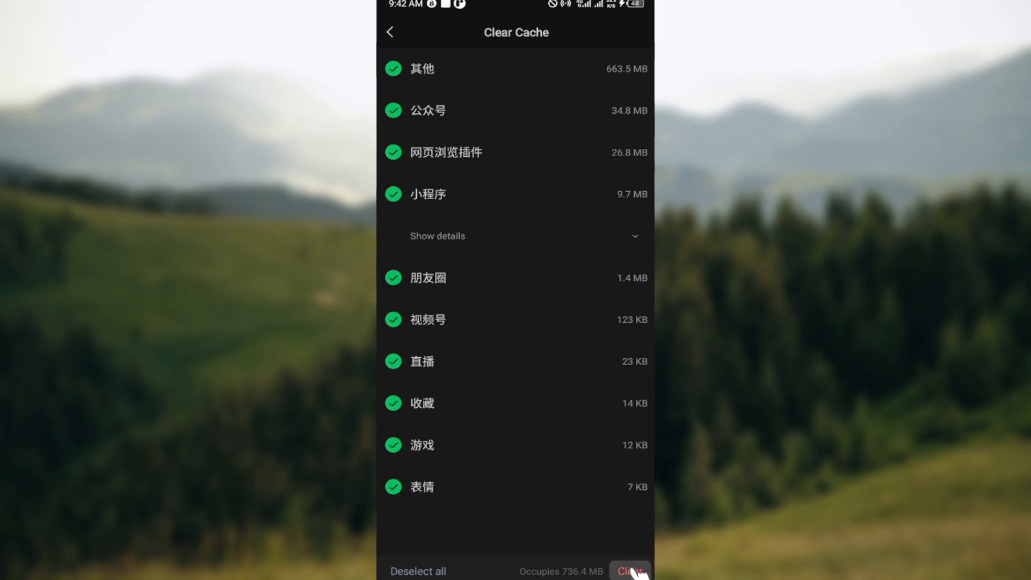
Clear all selected cache and confirm, so Storage reports Cache at 0 KB
{"action": "left_click", "coordinate": [629, 571]}
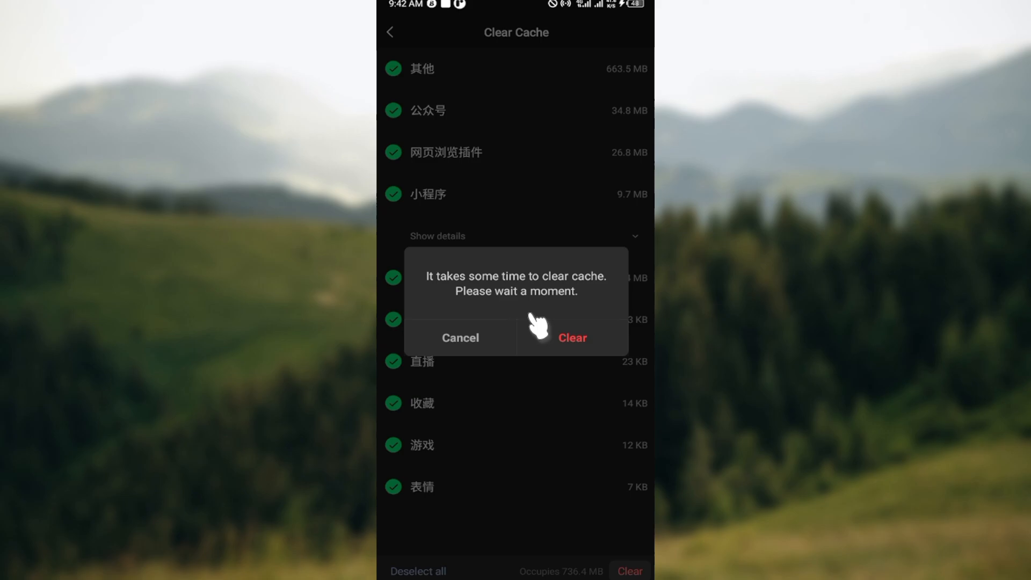
{"action": "left_click", "coordinate": [571, 337]}
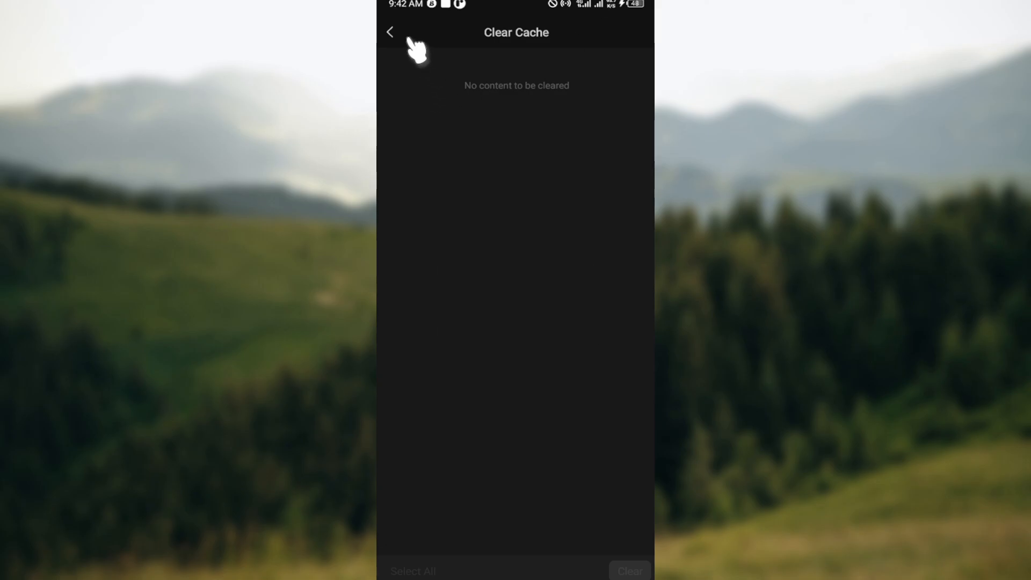
{"action": "left_click", "coordinate": [390, 32]}
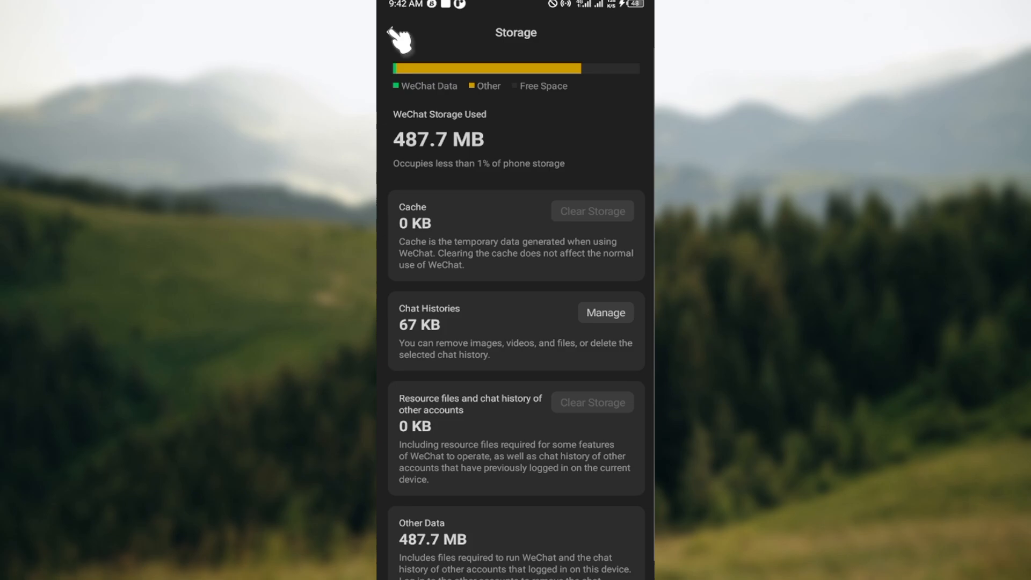
Back out through General, Settings and Me, then return to the Chats list
{"action": "left_click", "coordinate": [395, 33]}
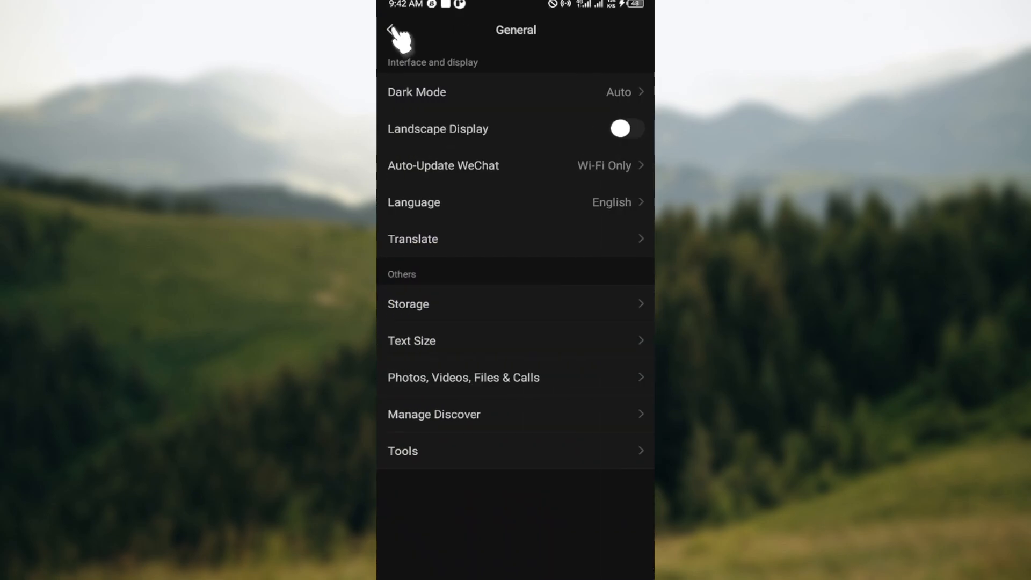
{"action": "left_click", "coordinate": [393, 35]}
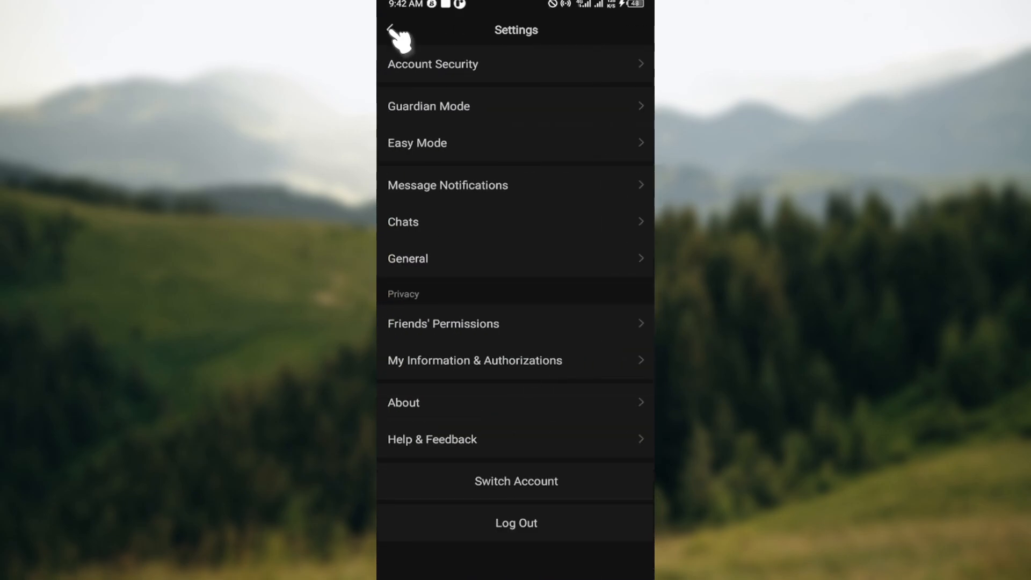
{"action": "left_click", "coordinate": [395, 33]}
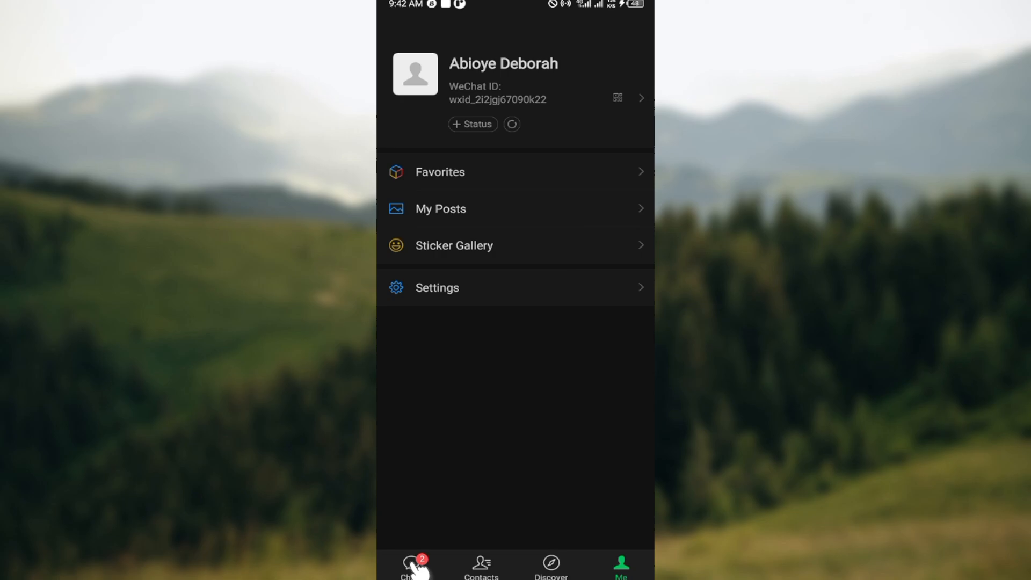
{"action": "left_click", "coordinate": [408, 569]}
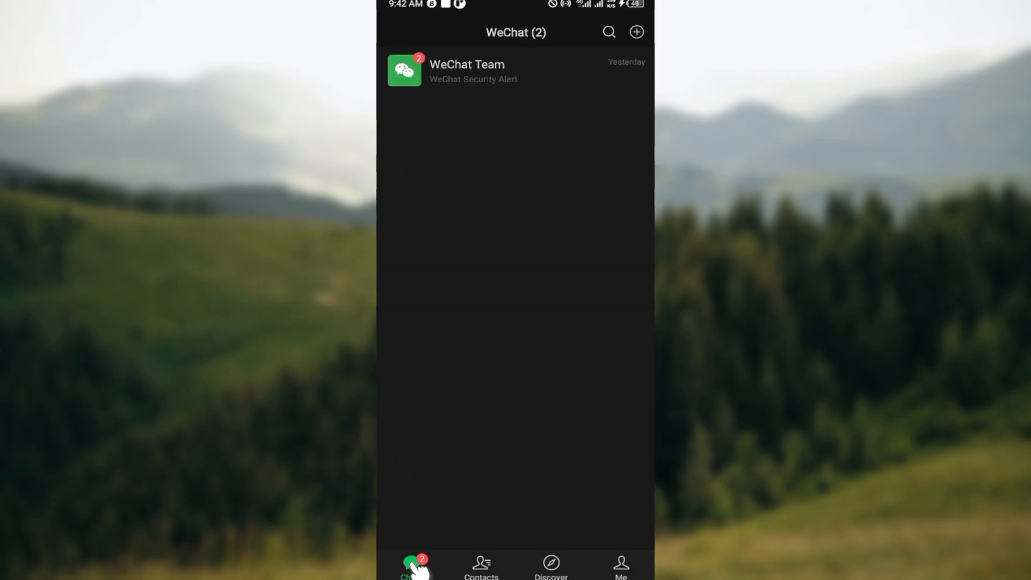
{"action": "mouse_move", "coordinate": [489, 242]}
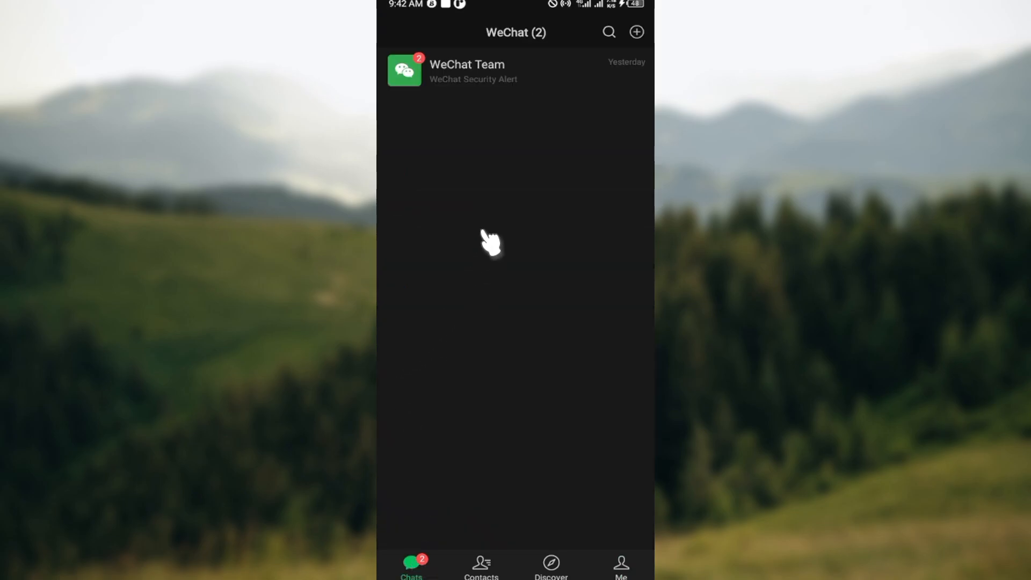